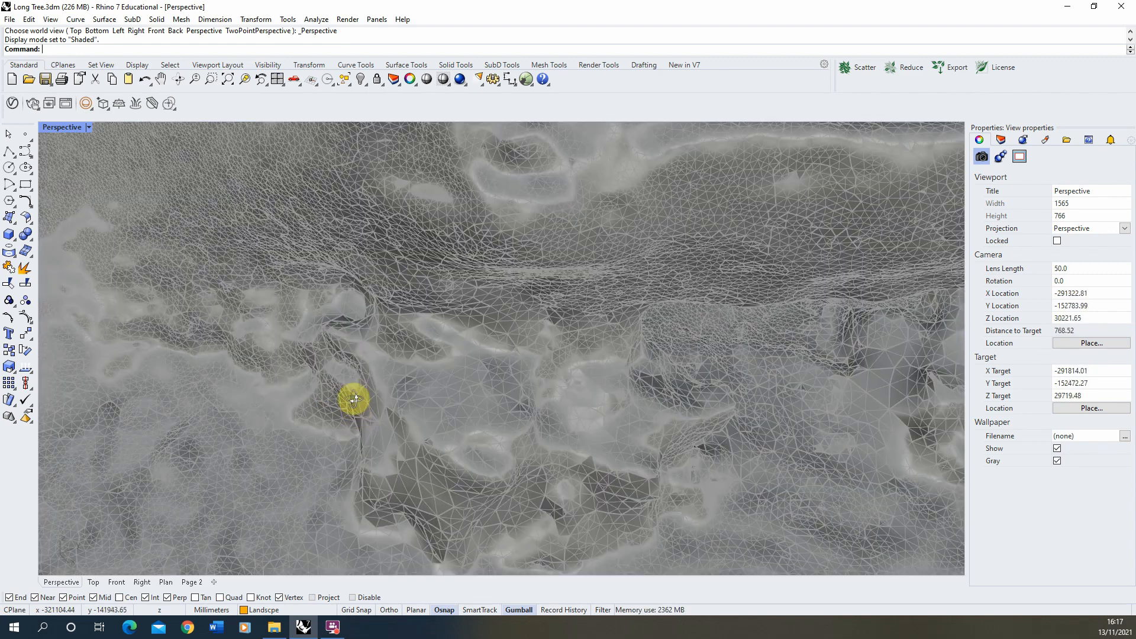
Orbit the Perspective view around the scanned ground and tree mesh.
{"action": "left_click_drag", "start_coordinate": [355, 398], "coordinate": [326, 279]}
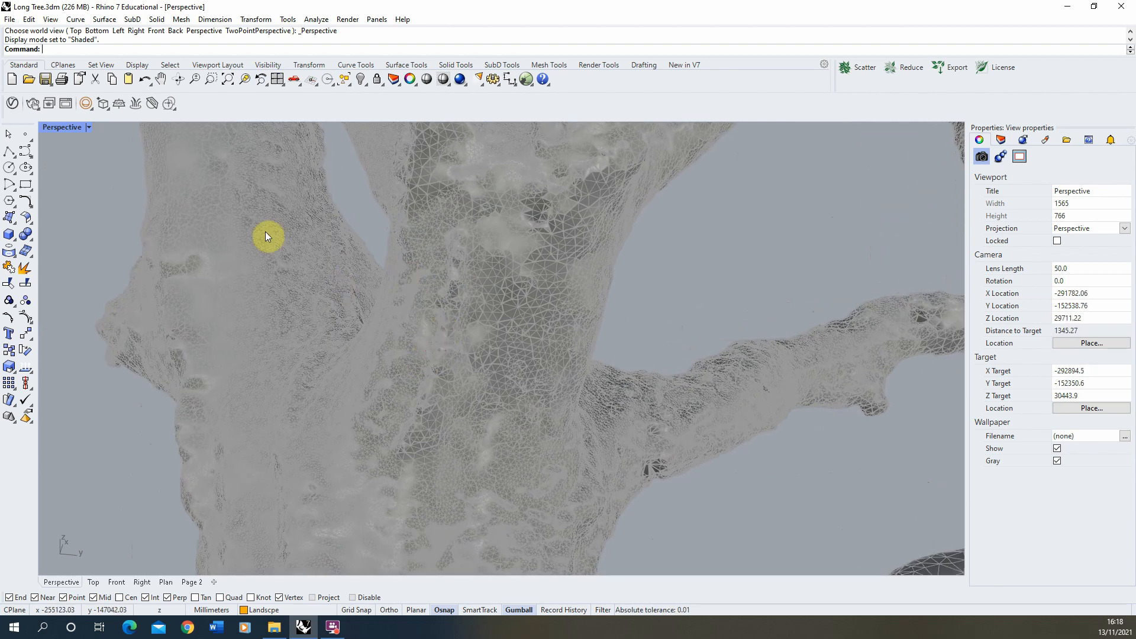
{"action": "mouse_move", "coordinate": [165, 379]}
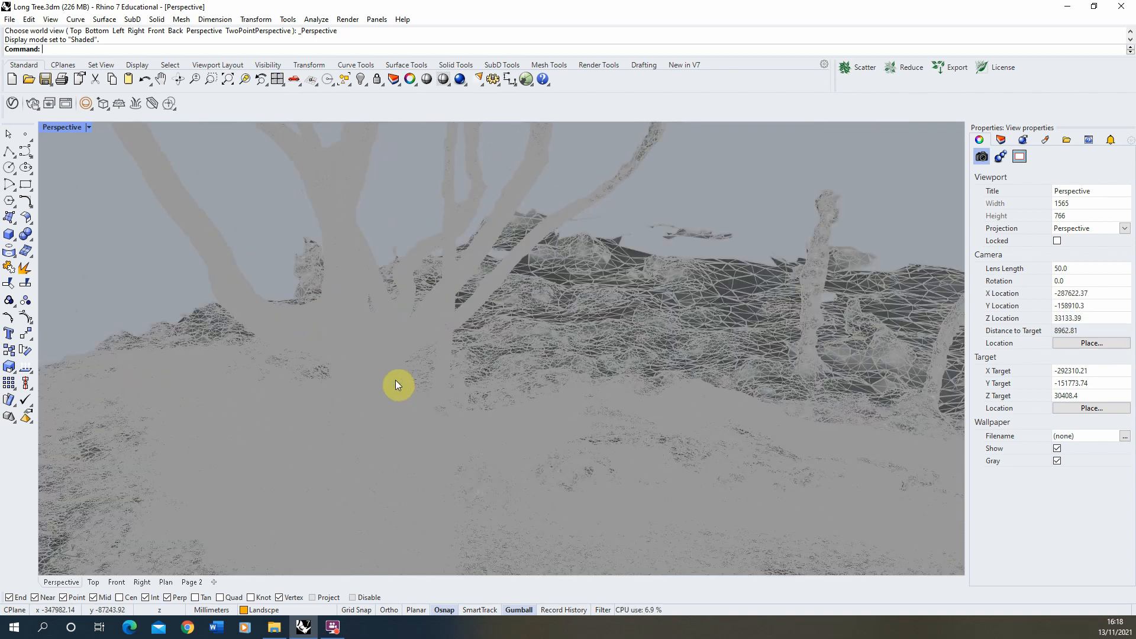
{"action": "mouse_move", "coordinate": [351, 313]}
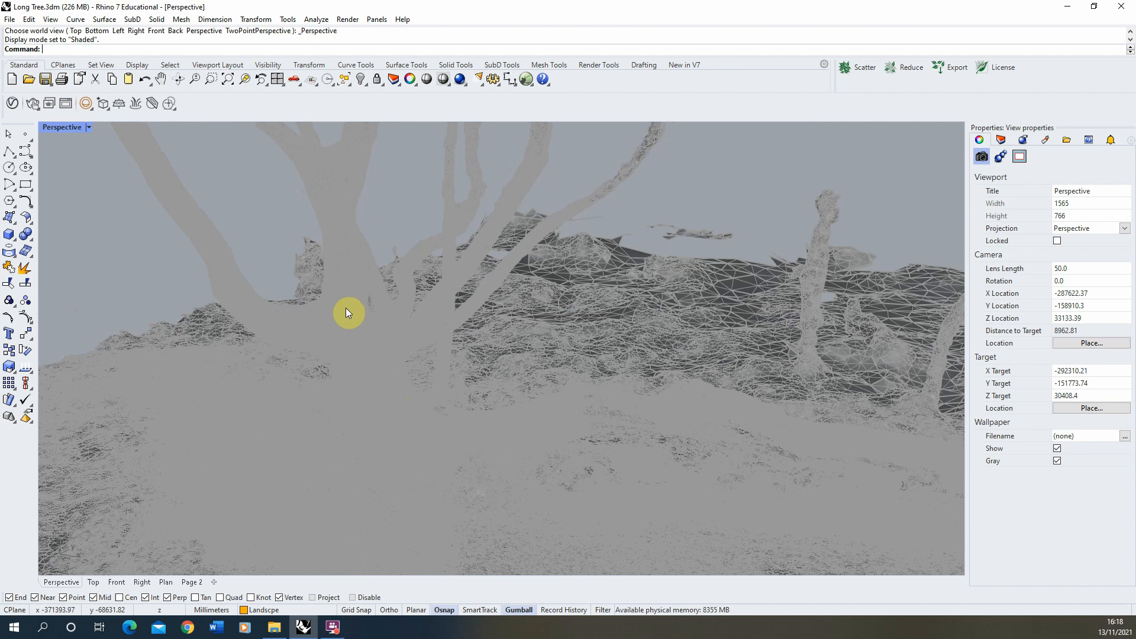
{"action": "mouse_move", "coordinate": [100, 143]}
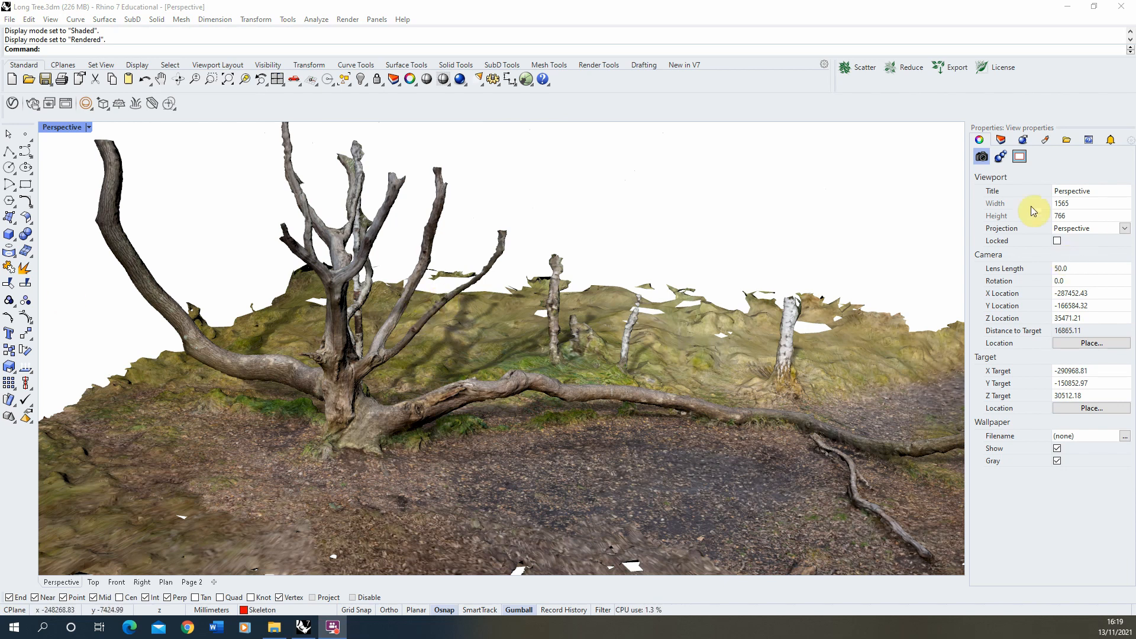
Show the Layers panel and orbit to see the tree scan from several sides.
{"action": "left_click", "coordinate": [1000, 139]}
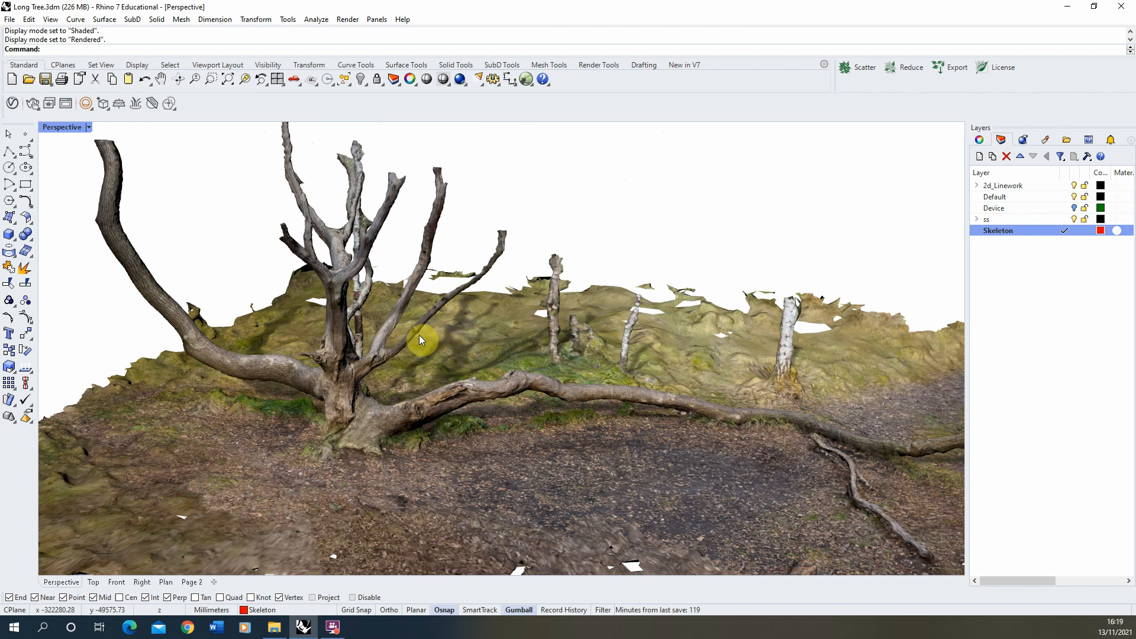
{"action": "left_click_drag", "start_coordinate": [420, 341], "coordinate": [338, 290]}
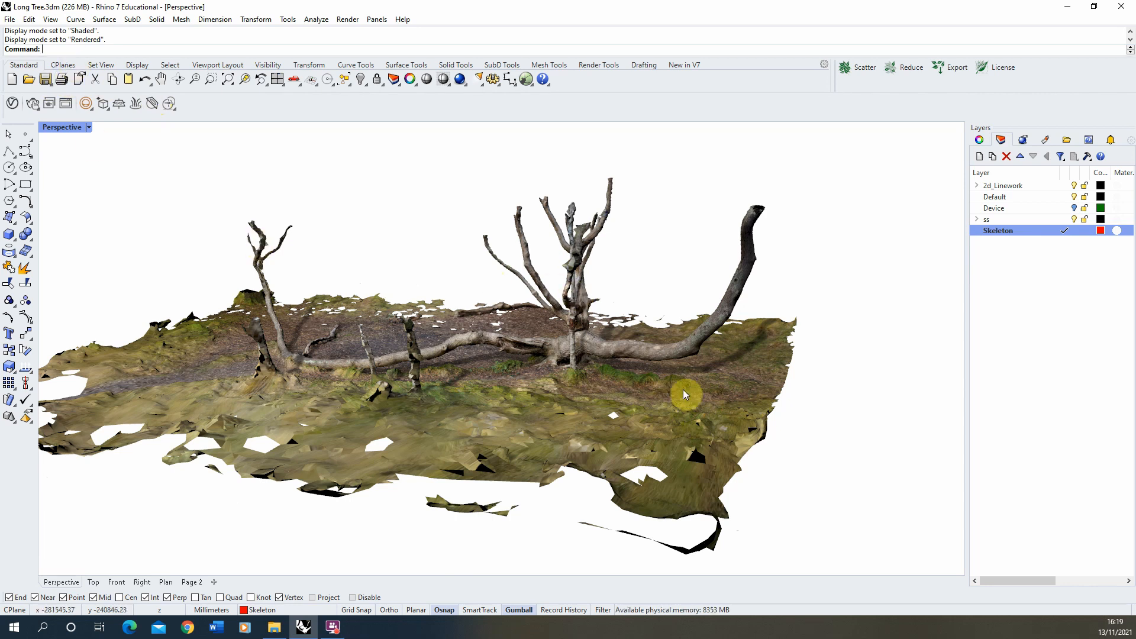
{"action": "left_click_drag", "start_coordinate": [684, 395], "coordinate": [333, 341]}
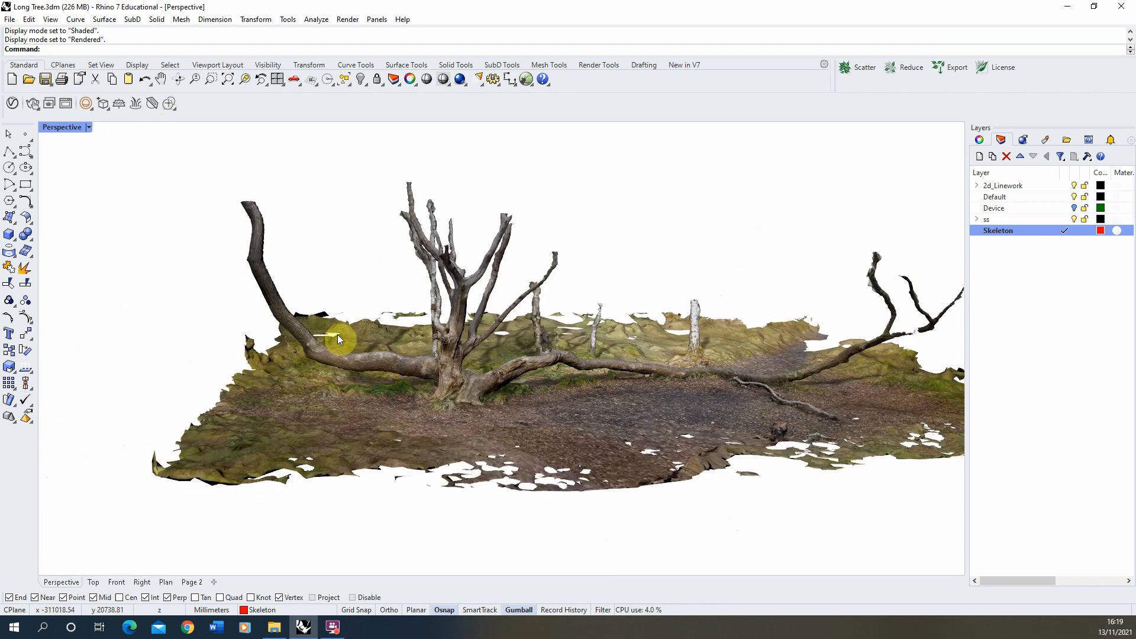
{"action": "left_click_drag", "start_coordinate": [336, 339], "coordinate": [221, 262]}
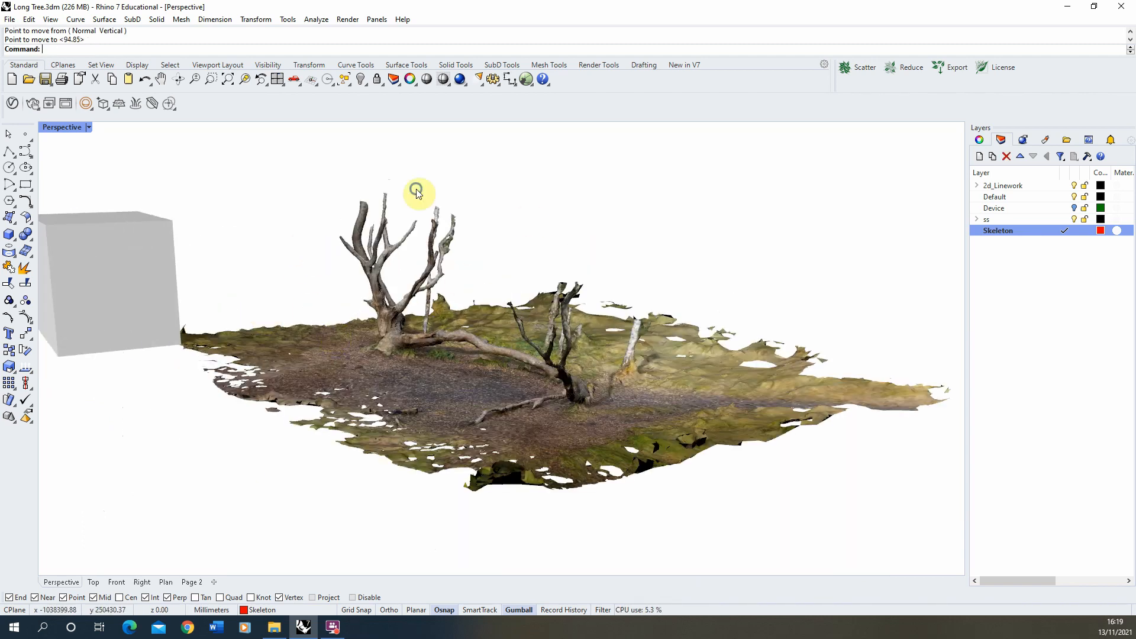
Select the five scanned tree and ground meshes.
{"action": "left_click", "coordinate": [307, 498]}
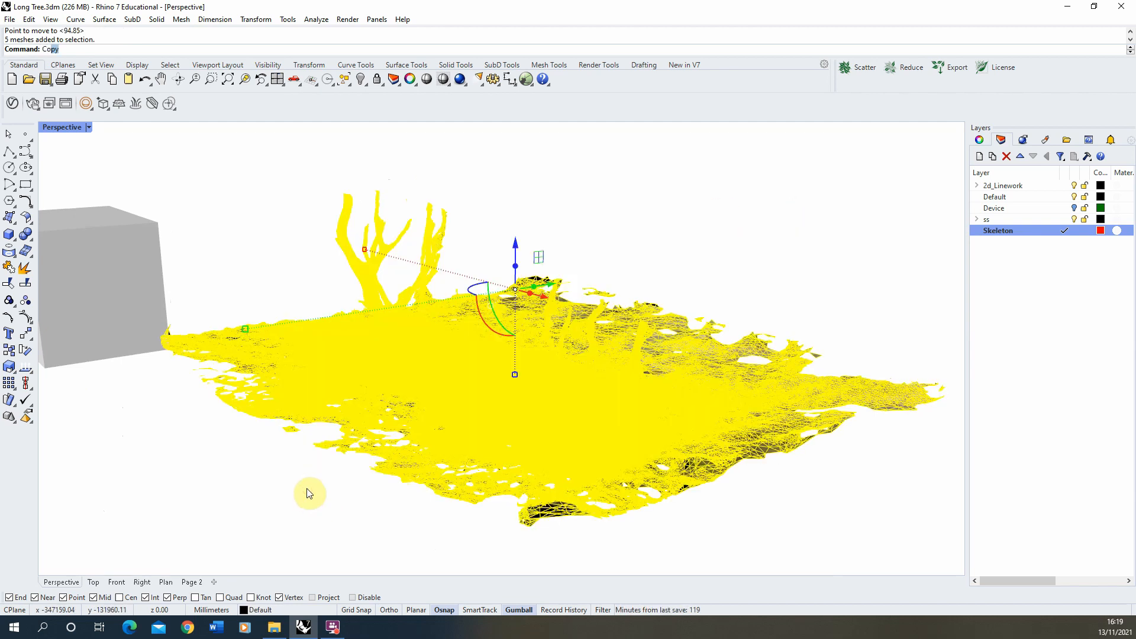
Run Contour on the scan meshes from the box corner with 200 spacing.
{"action": "type", "text": "Contour"}
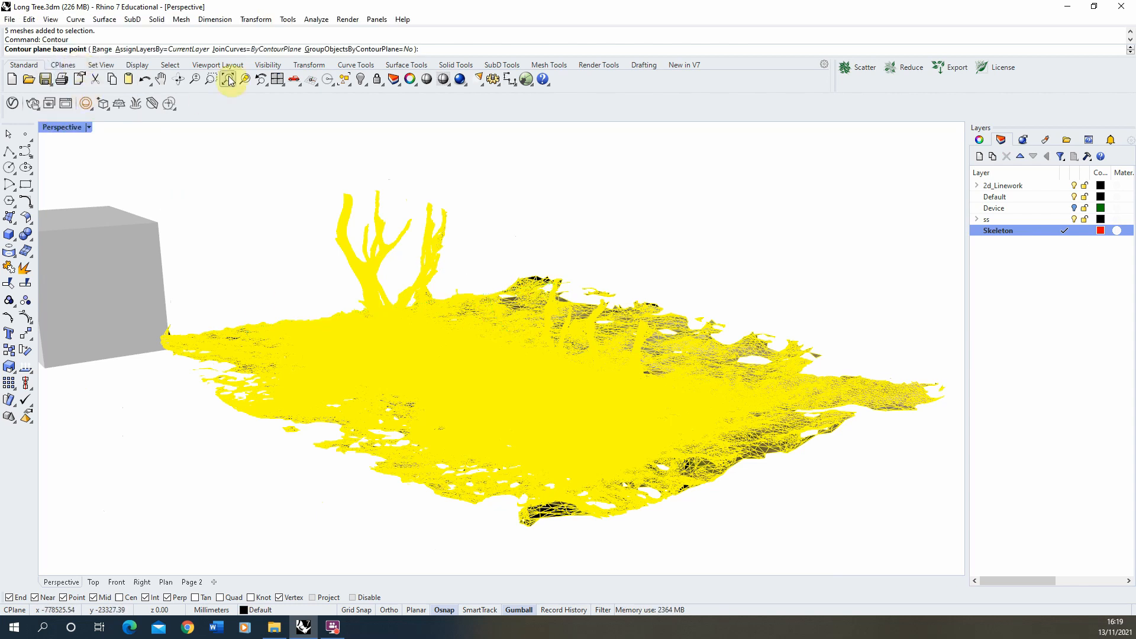
{"action": "mouse_move", "coordinate": [230, 78]}
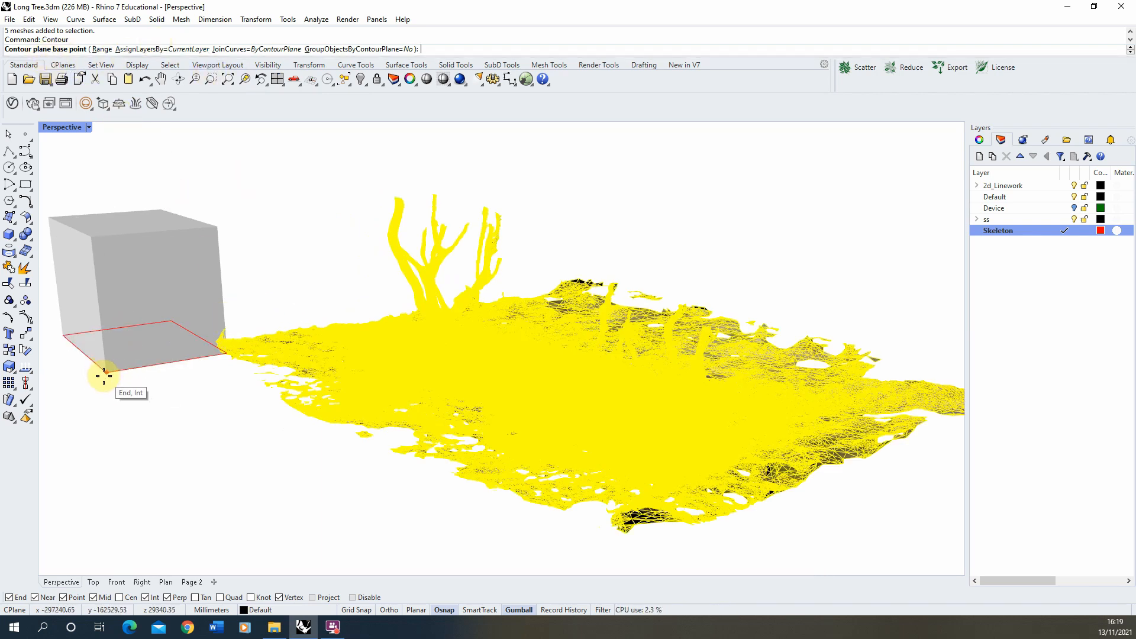
{"action": "left_click", "coordinate": [106, 369]}
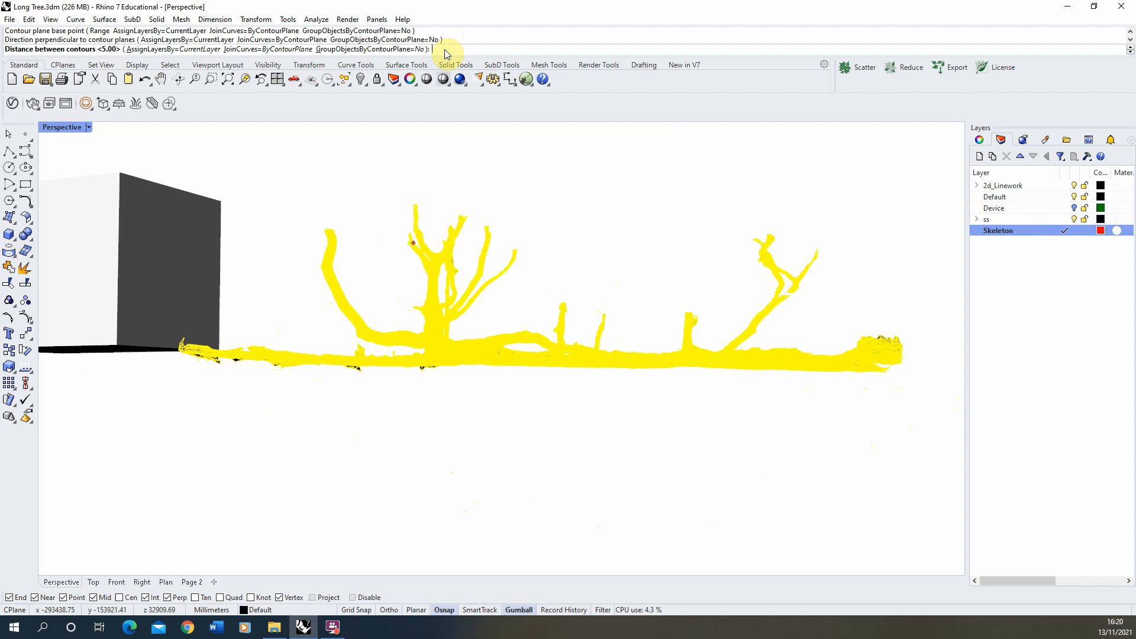
{"action": "type", "text": "2"}
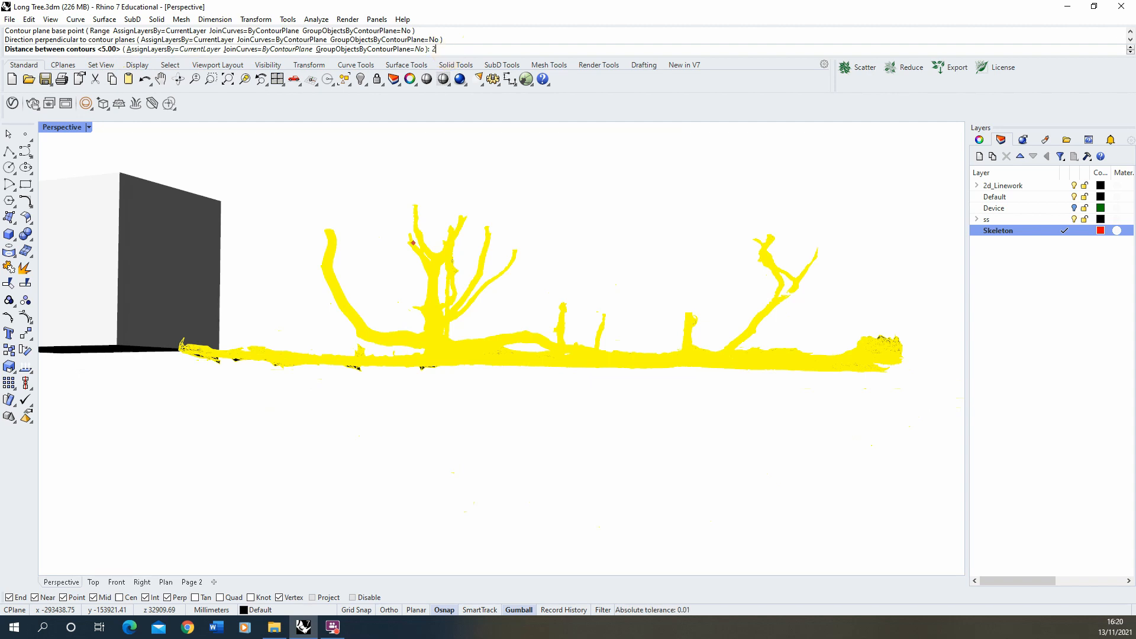
{"action": "type", "text": "00"}
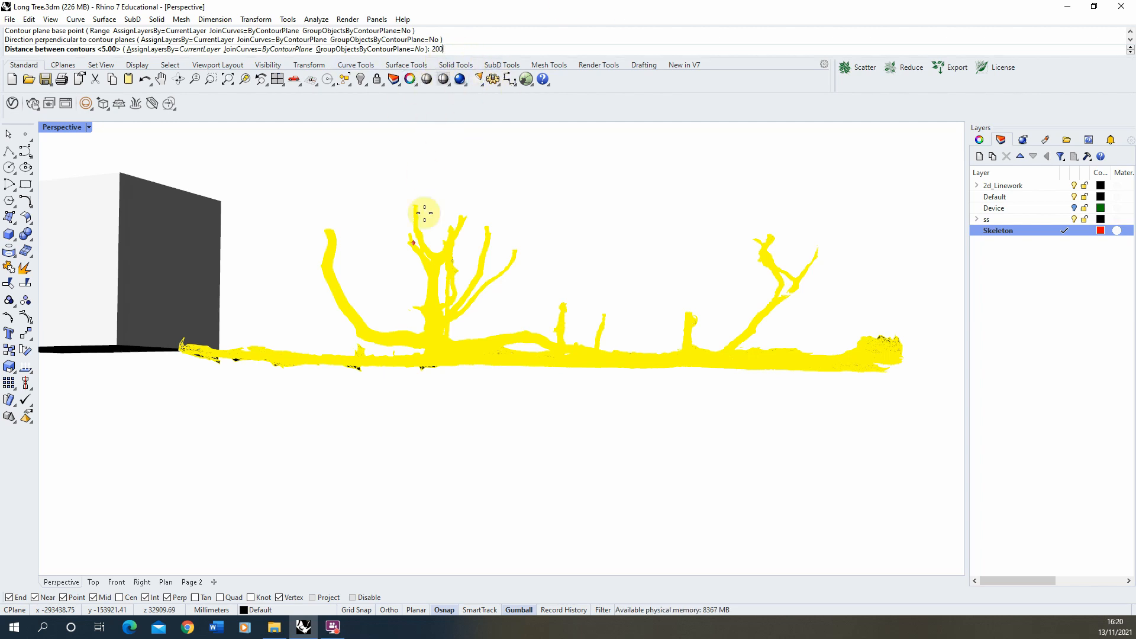
{"action": "mouse_move", "coordinate": [495, 294]}
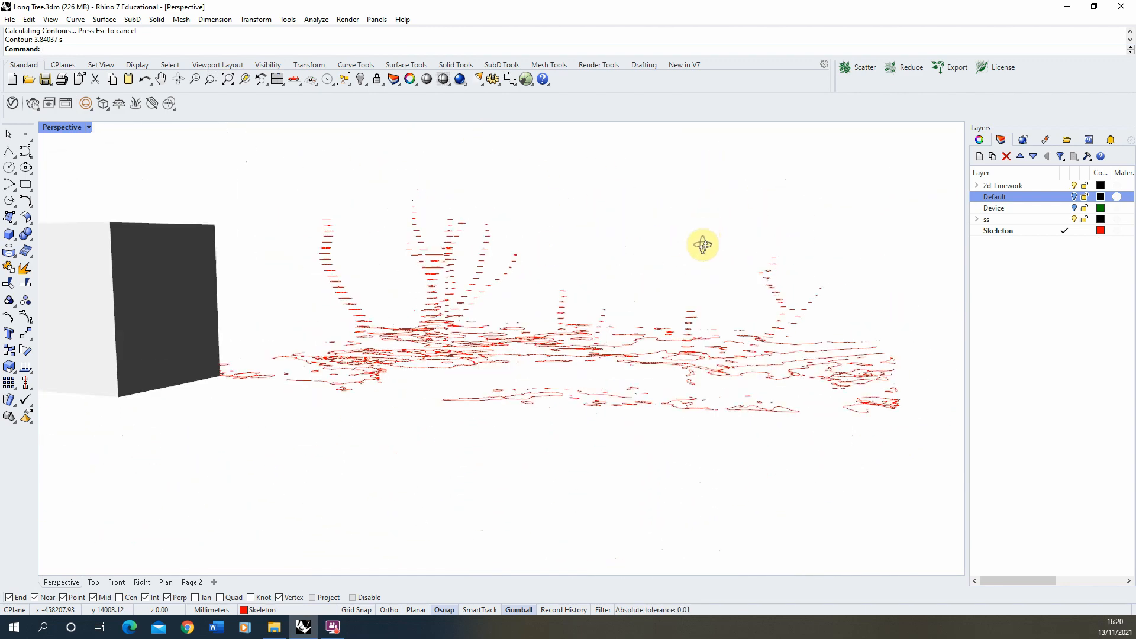
Orbit around the new red contour curves slicing the tree and ground.
{"action": "left_click_drag", "start_coordinate": [701, 244], "coordinate": [599, 270]}
{"action": "type", "text": "Contour"}
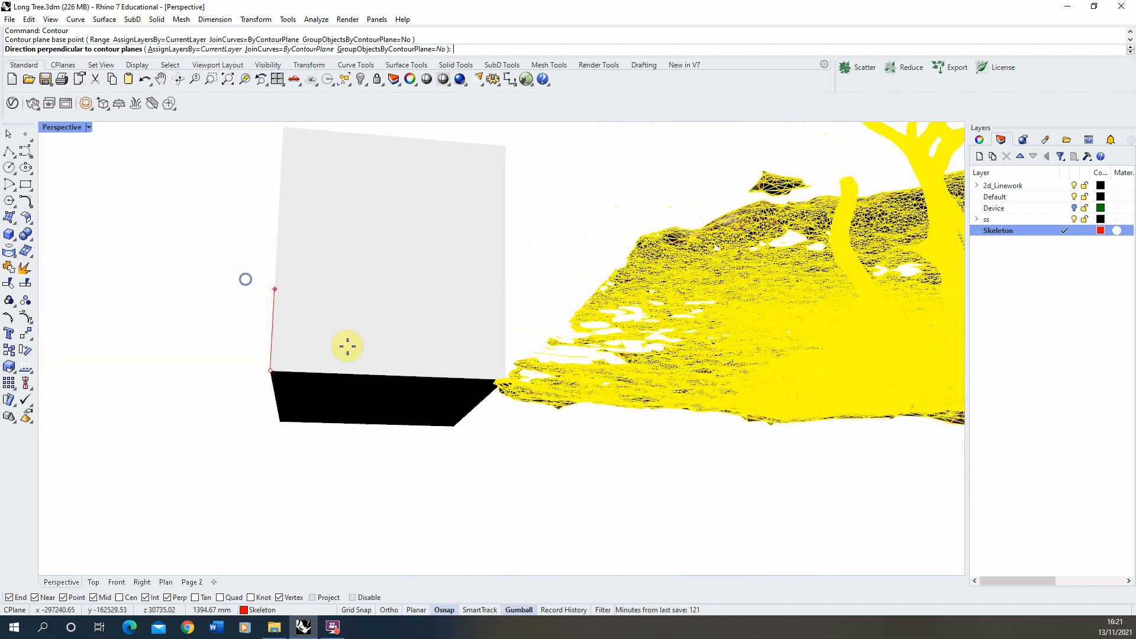
{"action": "mouse_move", "coordinate": [440, 377]}
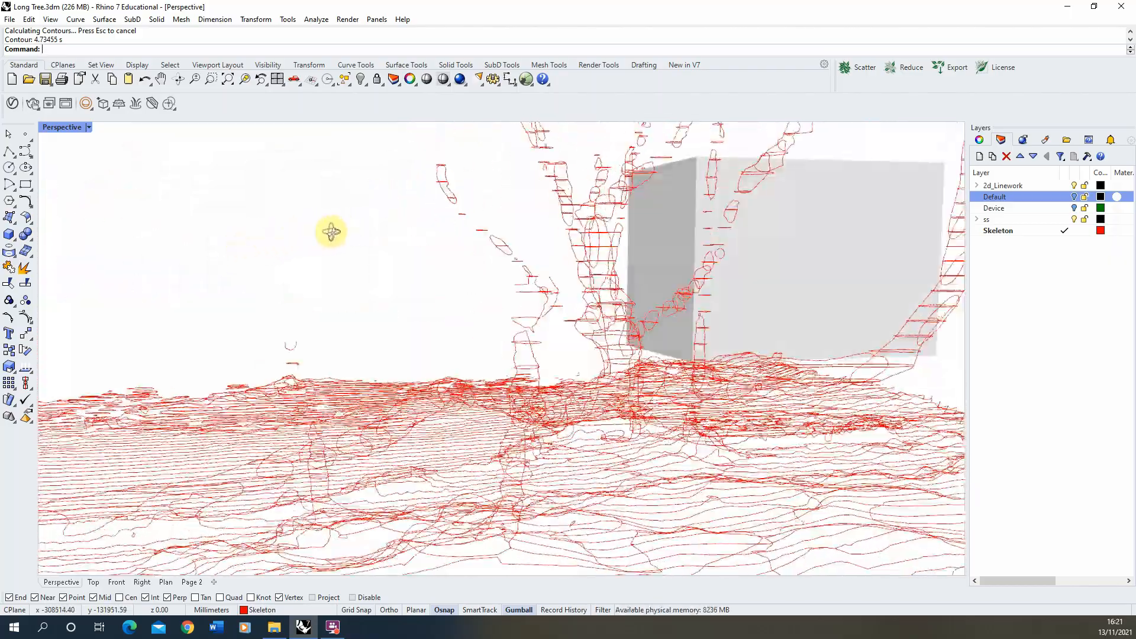
Delete the unwanted box and check the contour grid from above and side.
{"action": "left_click_drag", "start_coordinate": [330, 232], "coordinate": [572, 291]}
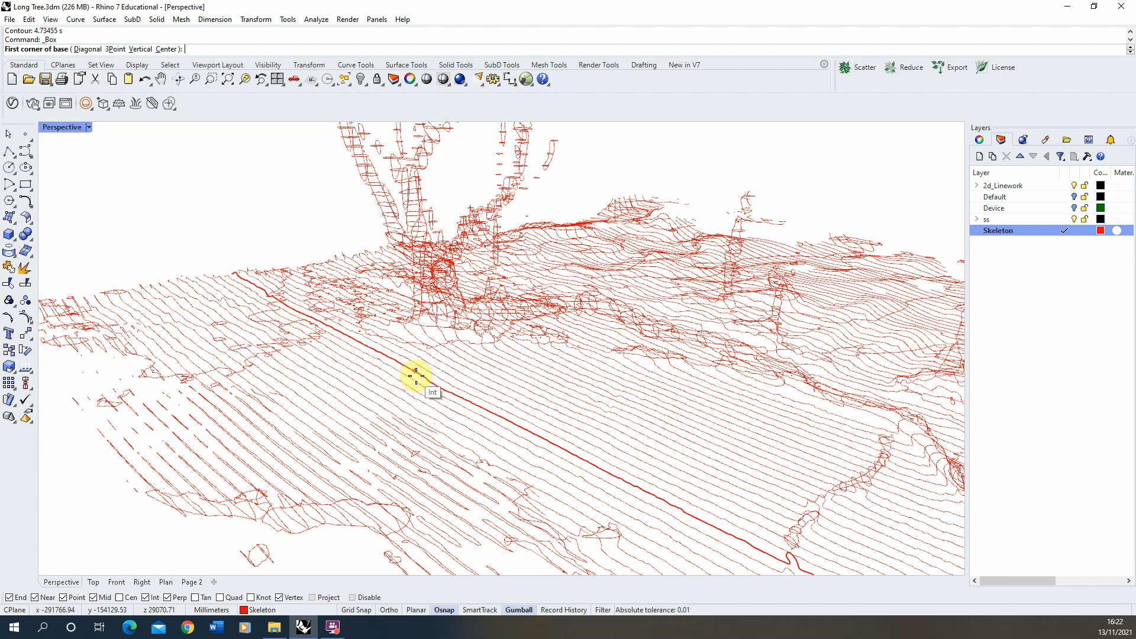
{"action": "left_click", "coordinate": [416, 377]}
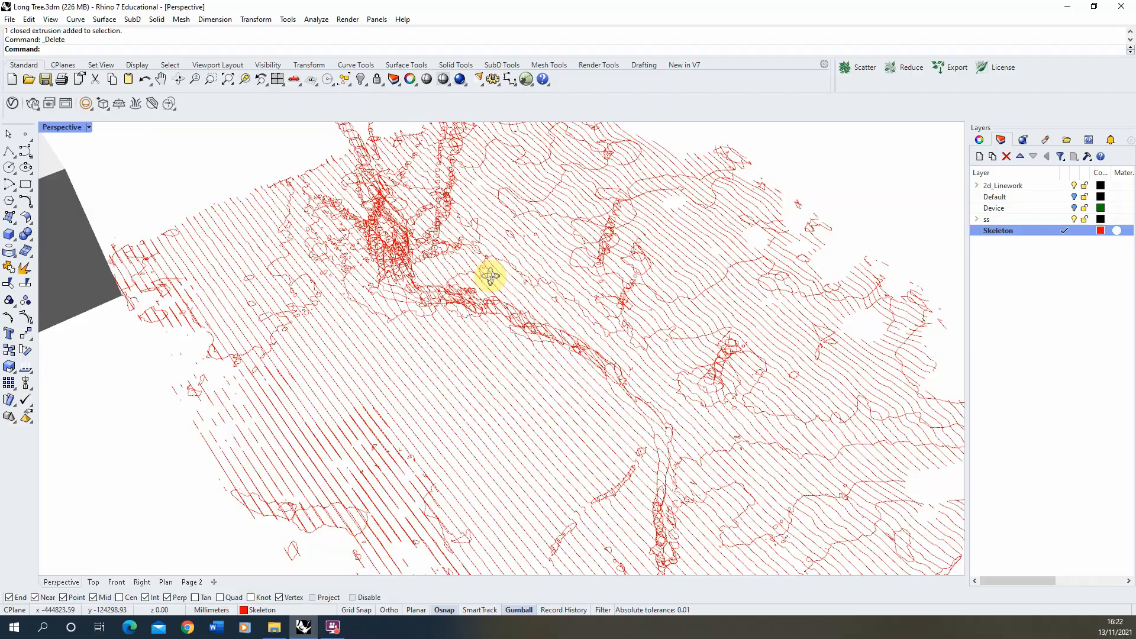
{"action": "left_click_drag", "start_coordinate": [493, 278], "coordinate": [420, 192]}
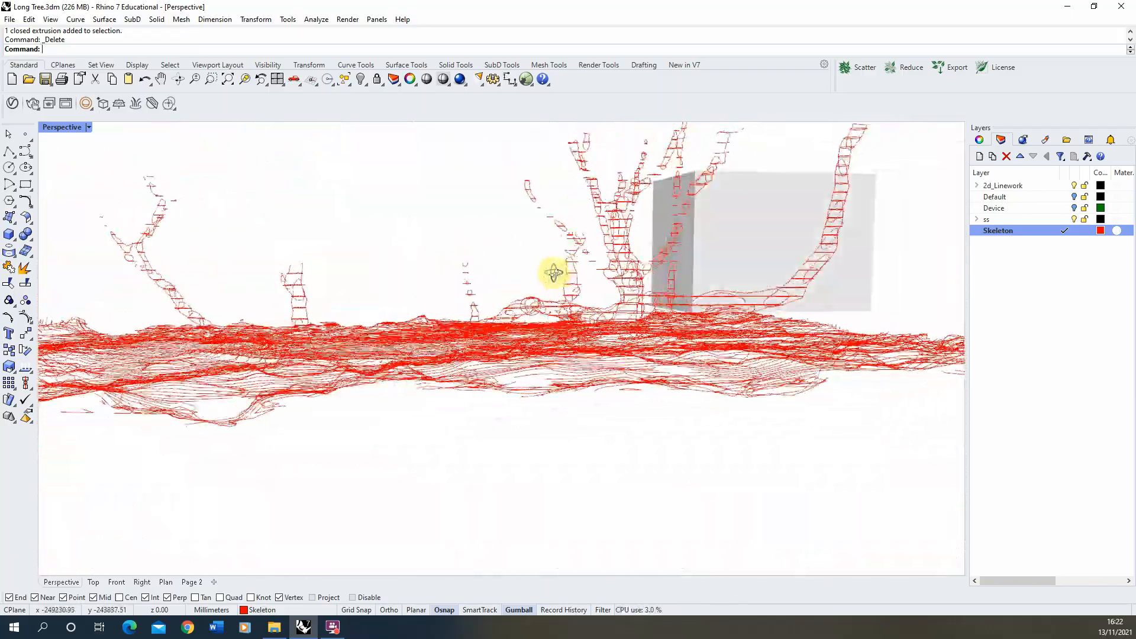
{"action": "left_click_drag", "start_coordinate": [554, 274], "coordinate": [732, 303]}
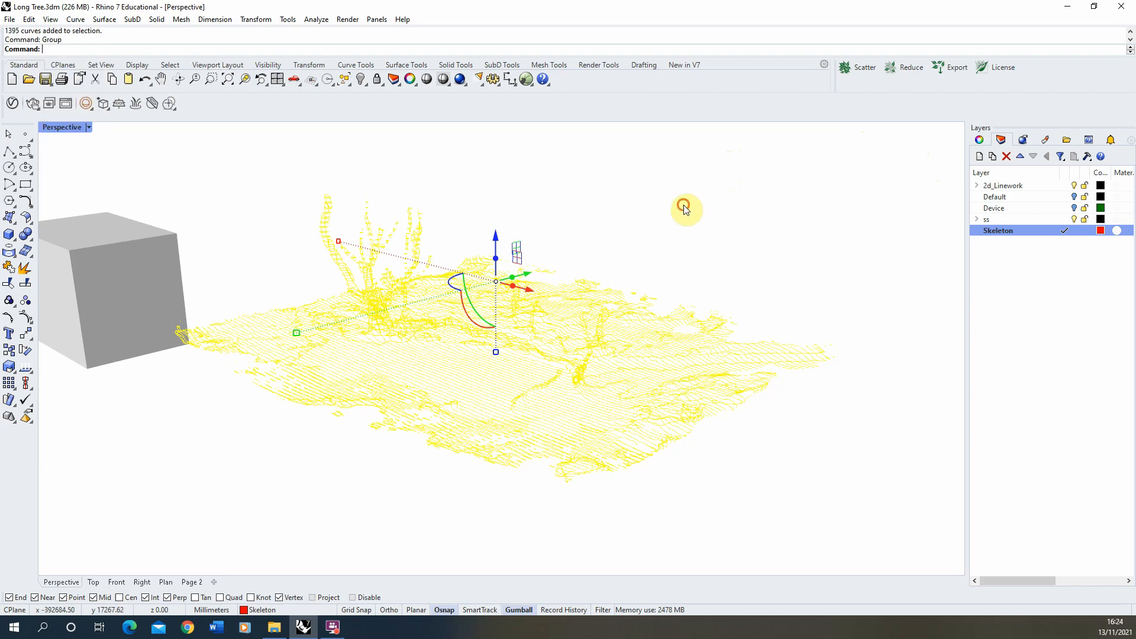
Orbit closer around the grouped contour grid to view it from the side.
{"action": "left_click_drag", "start_coordinate": [684, 210], "coordinate": [443, 290]}
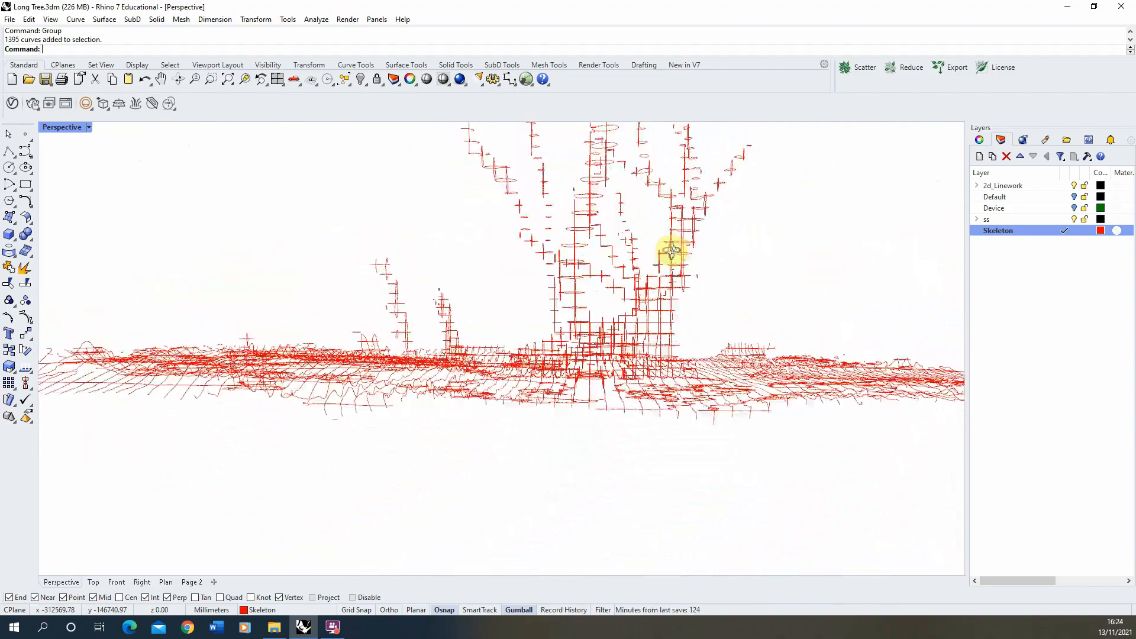
{"action": "left_click_drag", "start_coordinate": [672, 252], "coordinate": [449, 285]}
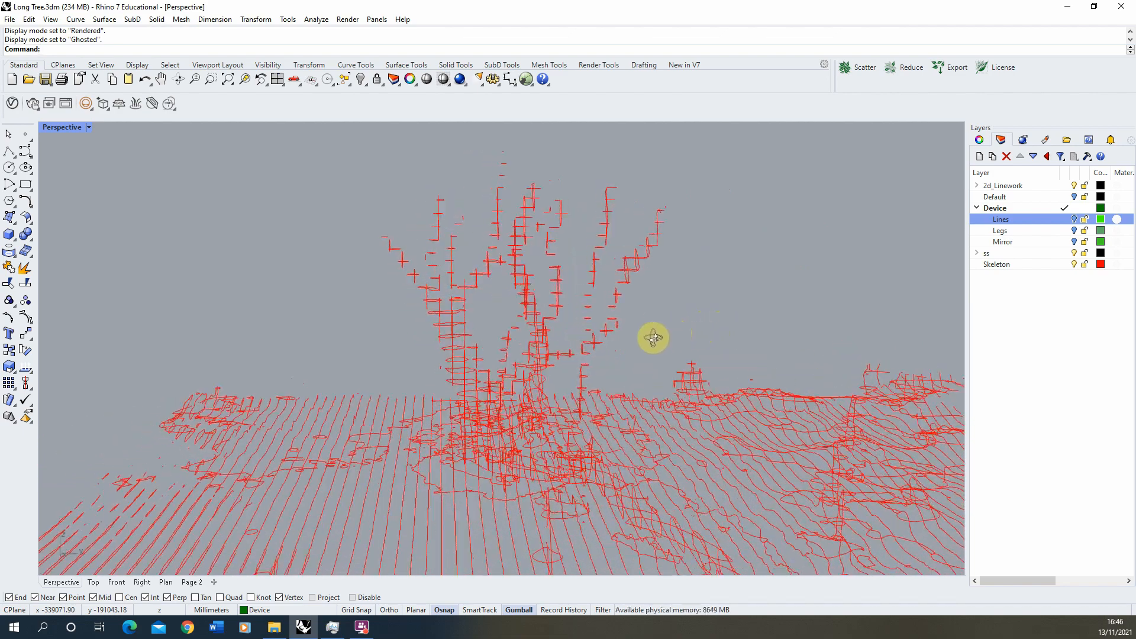
{"action": "left_click_drag", "start_coordinate": [652, 337], "coordinate": [435, 319]}
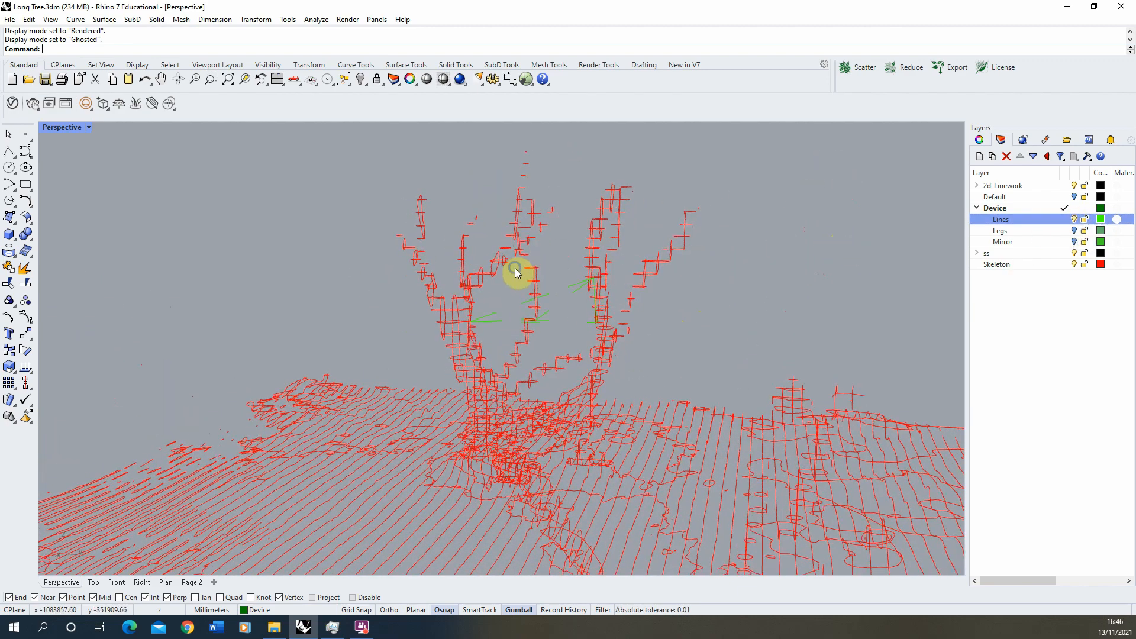
{"action": "left_click_drag", "start_coordinate": [518, 271], "coordinate": [277, 265]}
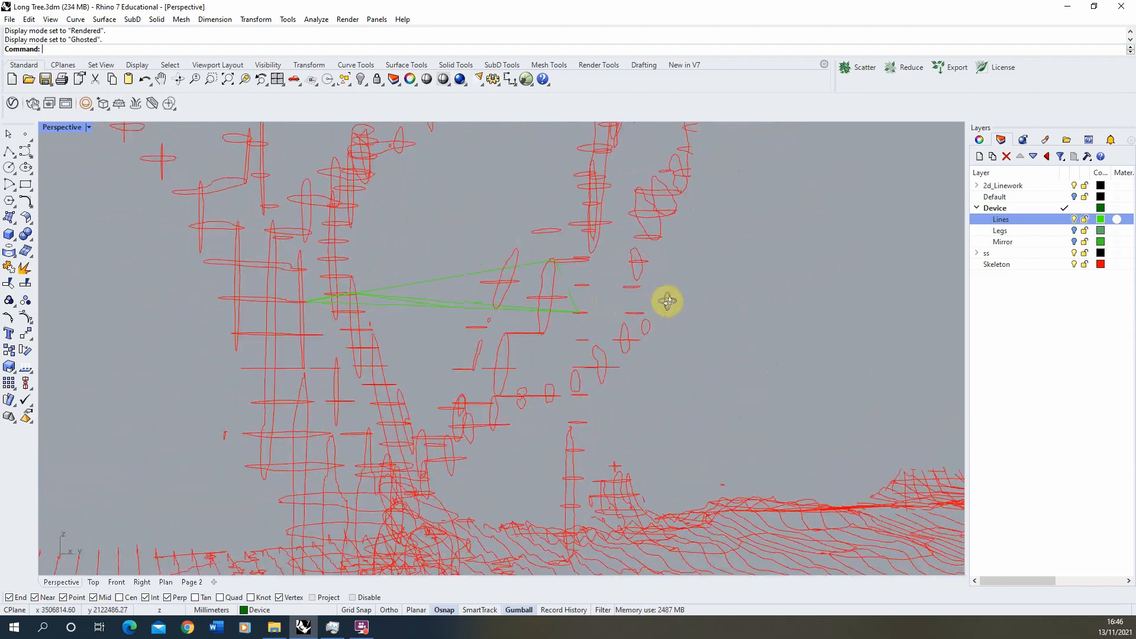
{"action": "left_click_drag", "start_coordinate": [667, 301], "coordinate": [525, 366]}
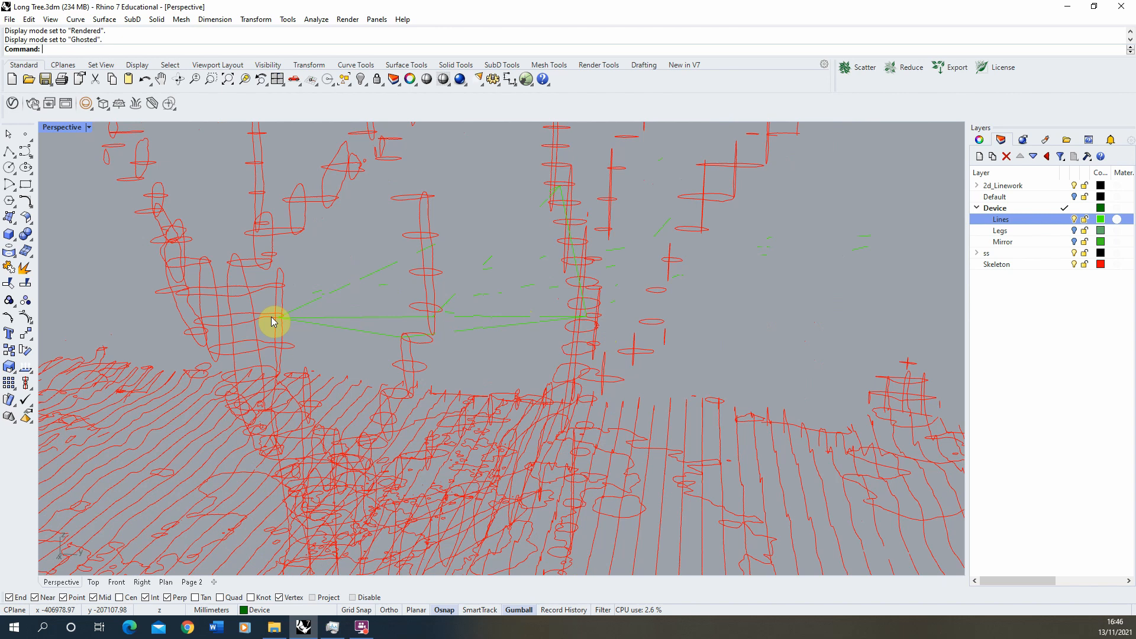
{"action": "left_click_drag", "start_coordinate": [272, 321], "coordinate": [594, 214]}
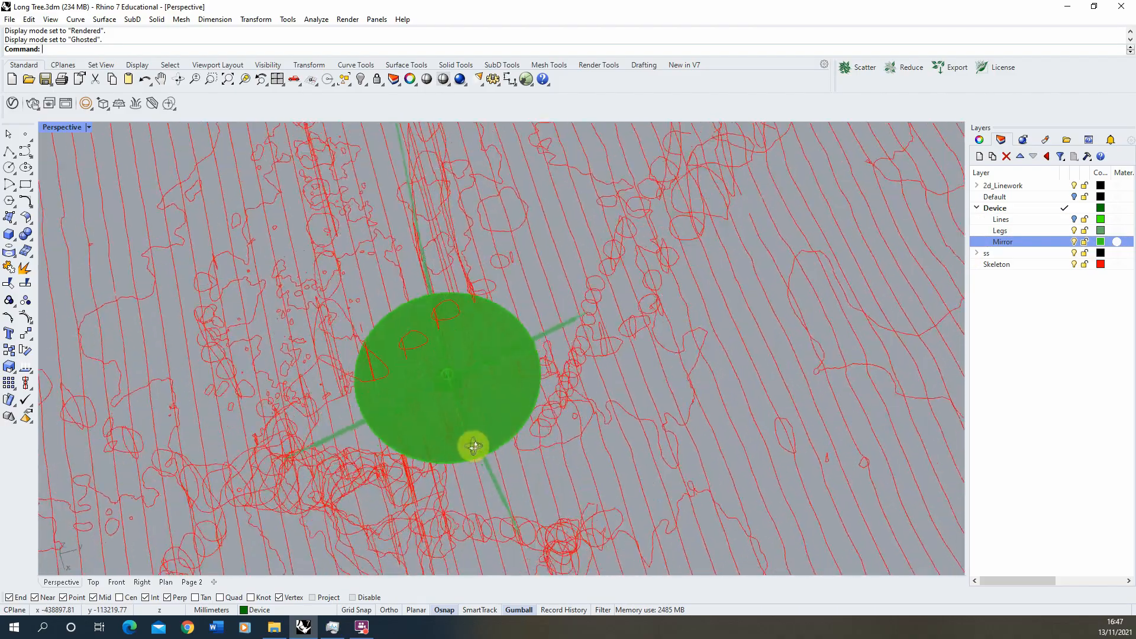
View the disc edge-on among the branches, then pull back to the whole device.
{"action": "left_click_drag", "start_coordinate": [470, 445], "coordinate": [159, 330]}
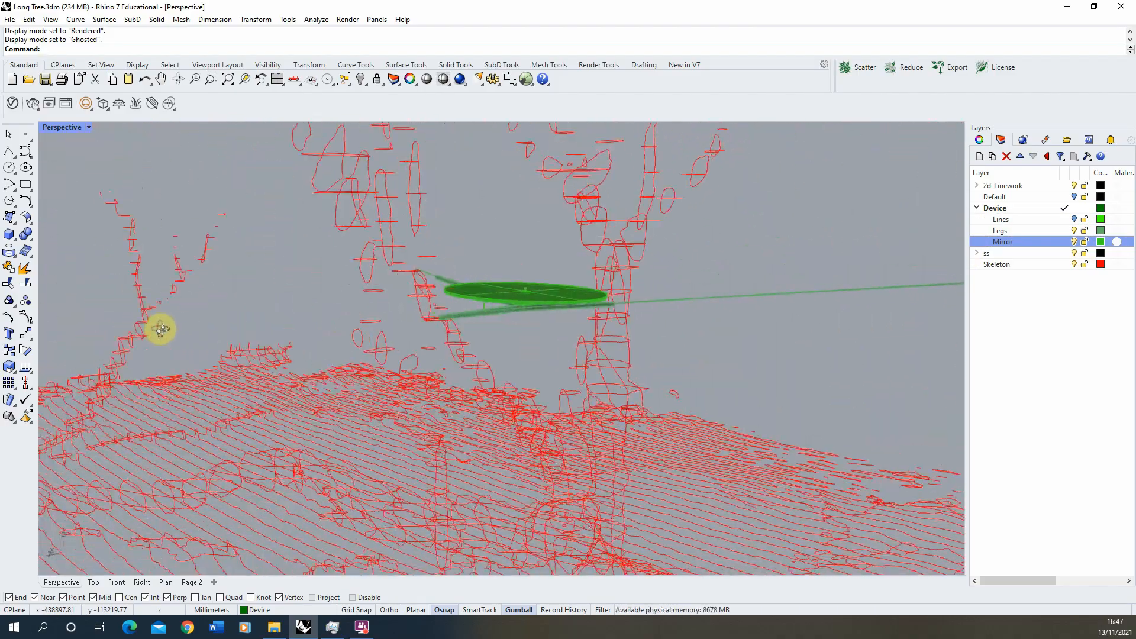
{"action": "left_click_drag", "start_coordinate": [159, 329], "coordinate": [433, 320]}
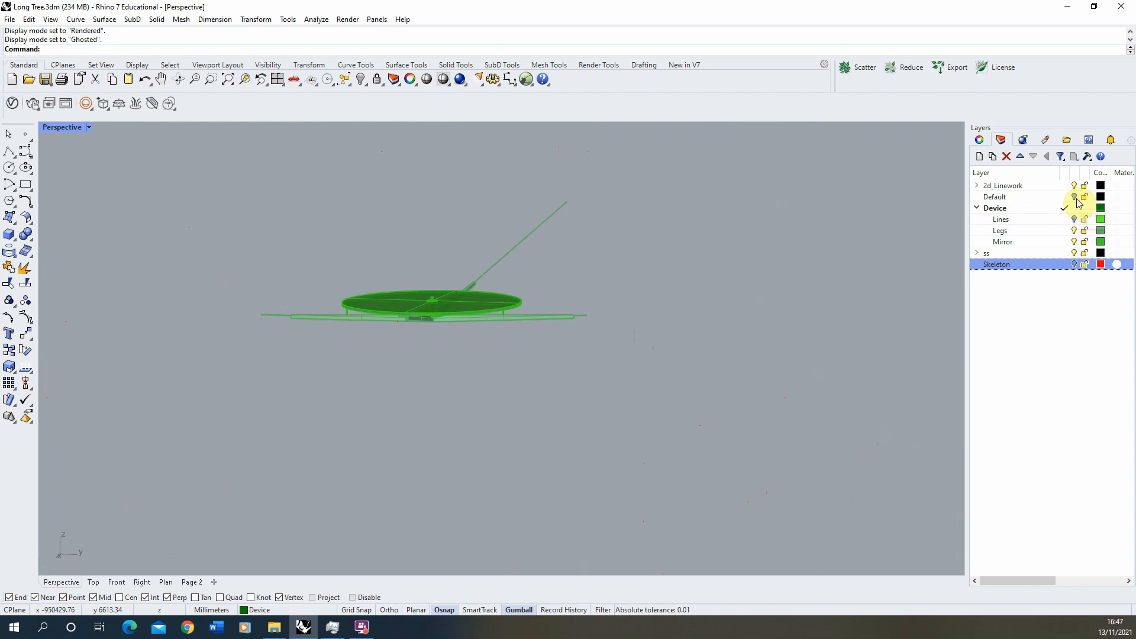
Turn on the Default layer, switch to Rendered display, and look down on the disc.
{"action": "left_click", "coordinate": [88, 128]}
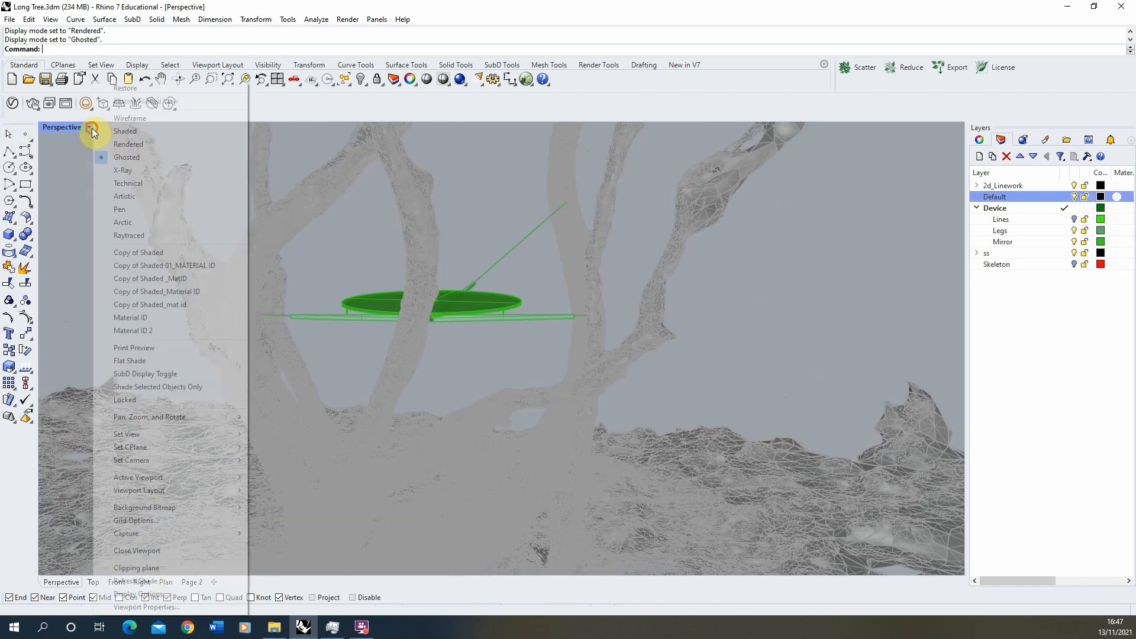
{"action": "left_click", "coordinate": [128, 143]}
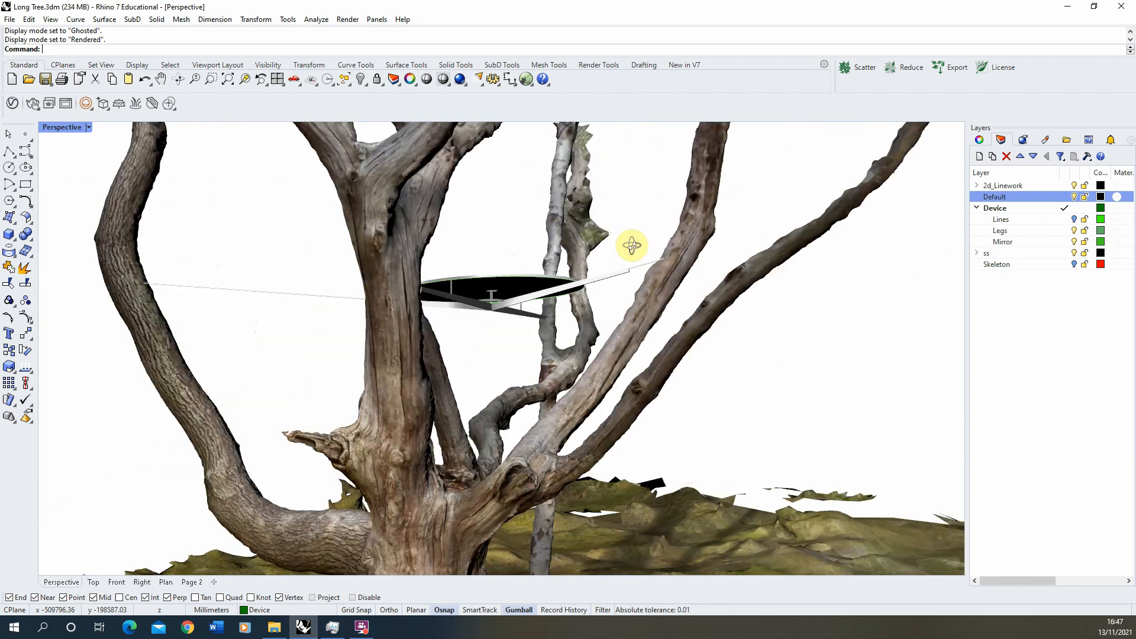
{"action": "left_click_drag", "start_coordinate": [631, 245], "coordinate": [456, 324]}
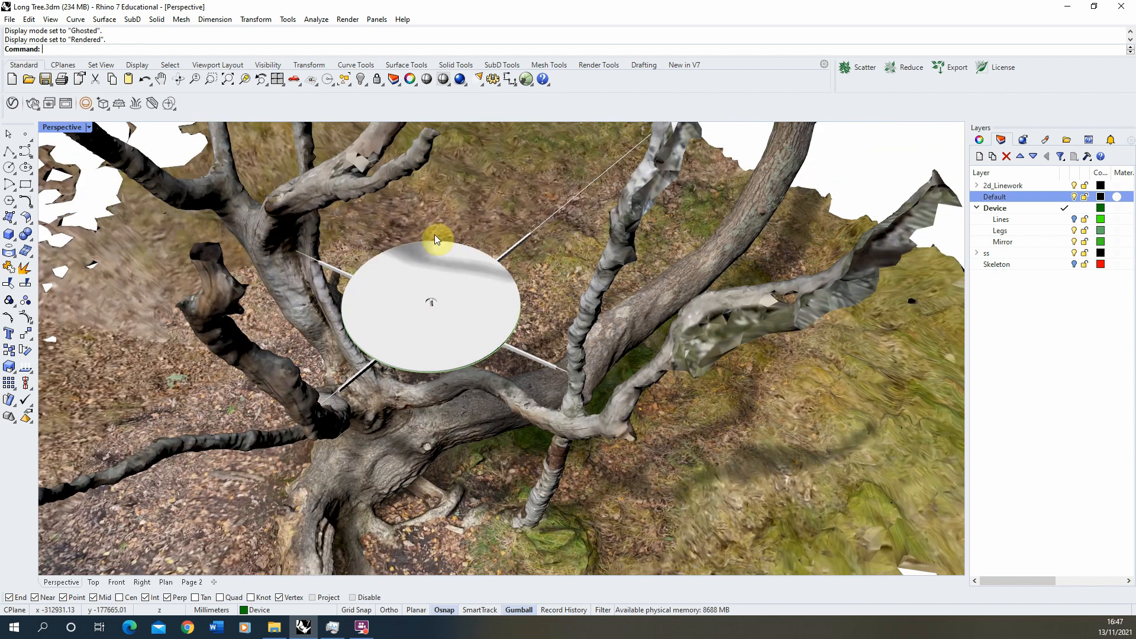
{"action": "mouse_move", "coordinate": [487, 184]}
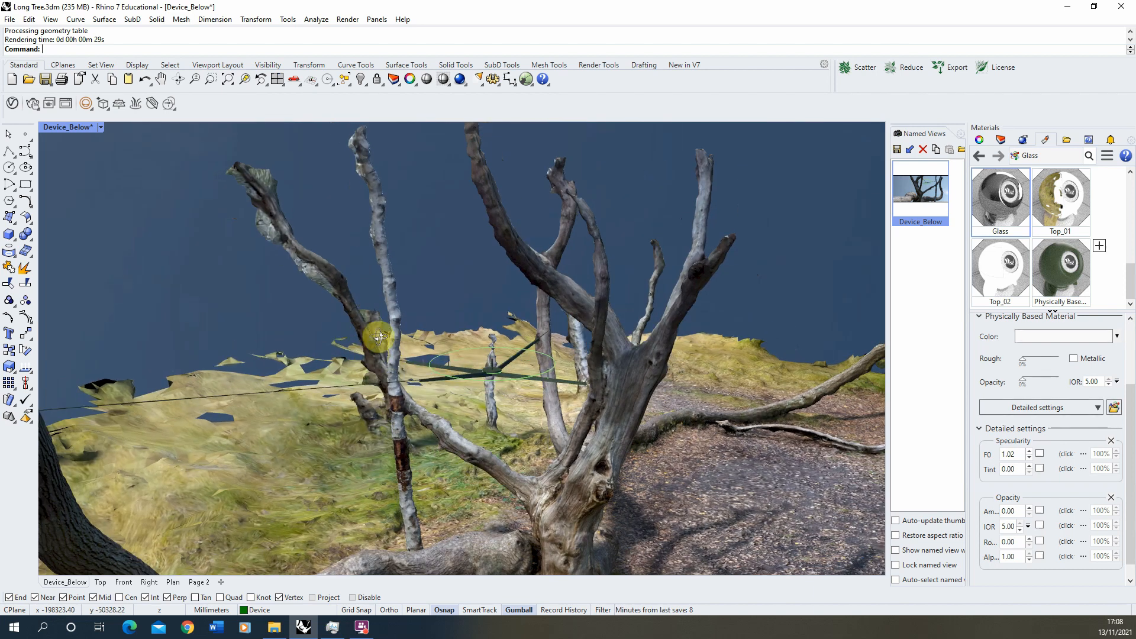
Look up at the disc from below the branches and start a Render Preview.
{"action": "left_click_drag", "start_coordinate": [377, 336], "coordinate": [638, 348]}
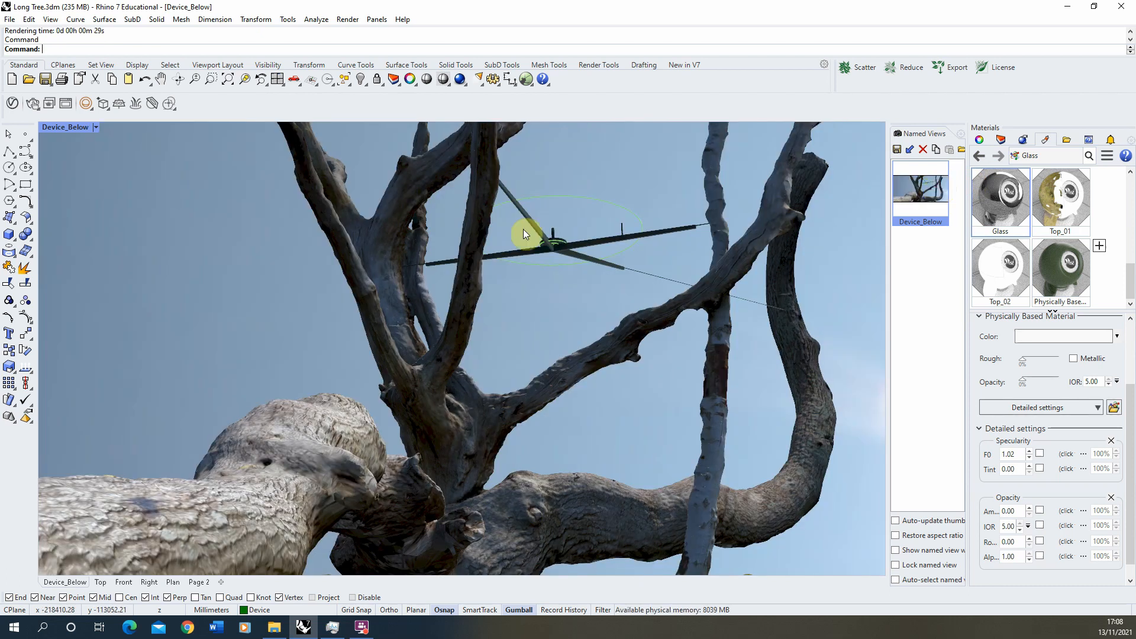
{"action": "left_click", "coordinate": [346, 20]}
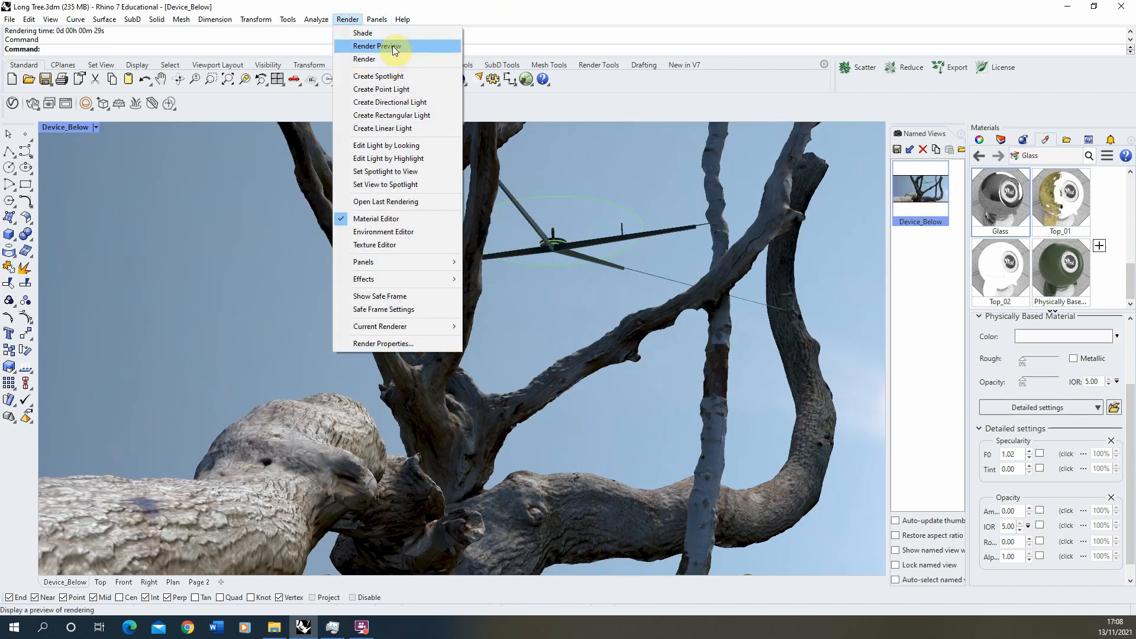
{"action": "left_click", "coordinate": [377, 45]}
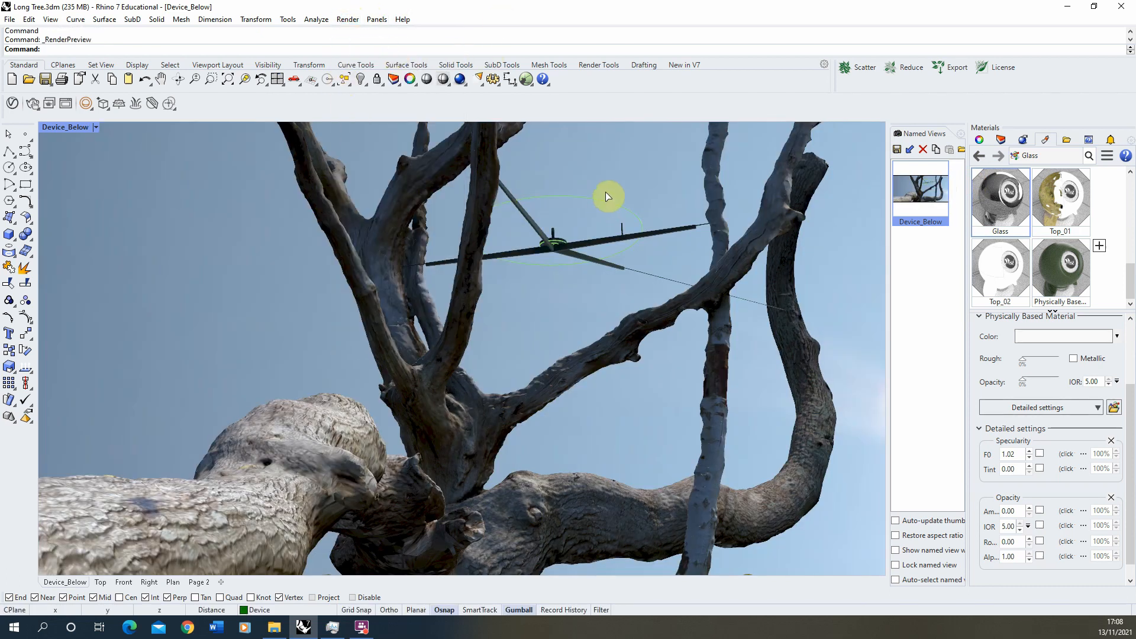
{"action": "left_click", "coordinate": [347, 19]}
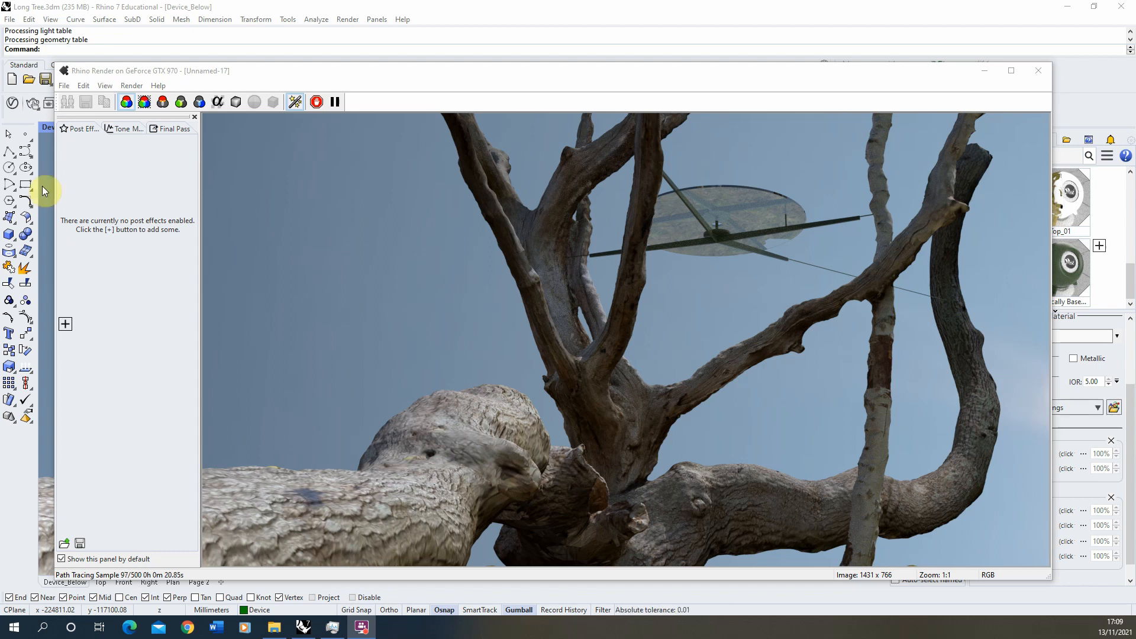
Let the glass-disc scene path-trace, then stop rendering once the image is done.
{"action": "left_click", "coordinate": [316, 101]}
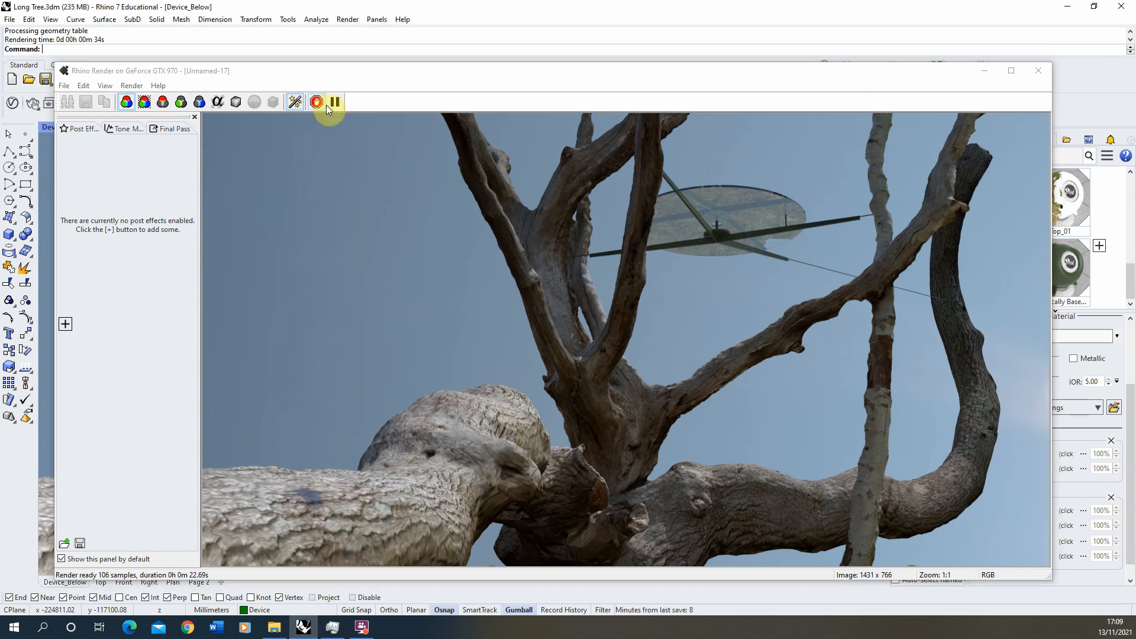
{"action": "left_click", "coordinate": [1037, 70]}
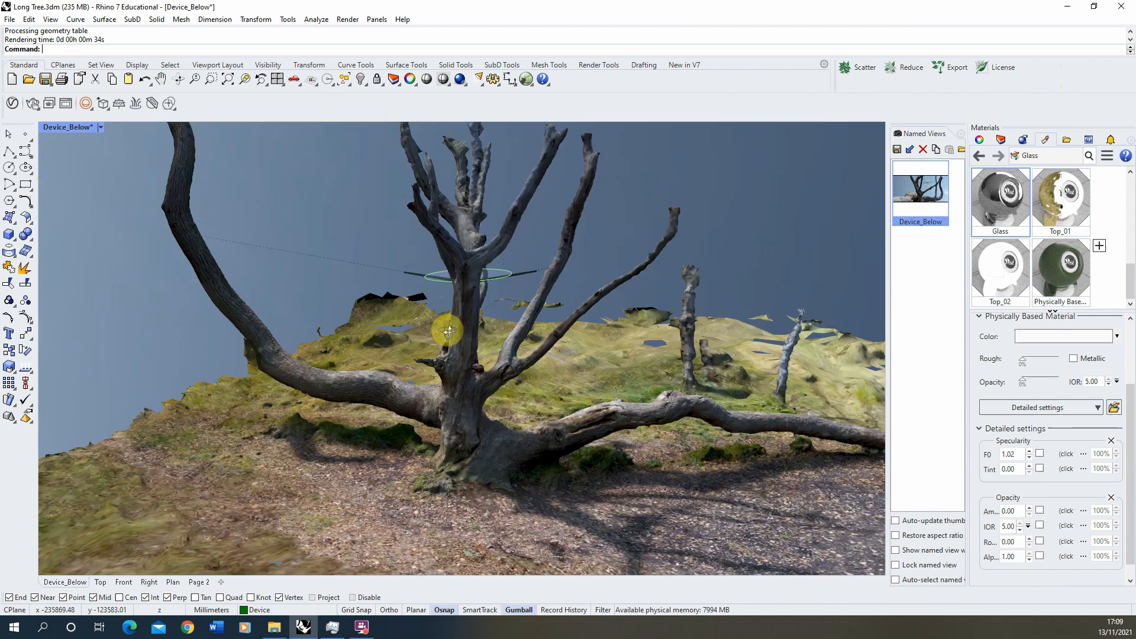
Turn on the Skeleton layer and orbit around the trunk to review the red contours.
{"action": "left_click", "coordinate": [1006, 139]}
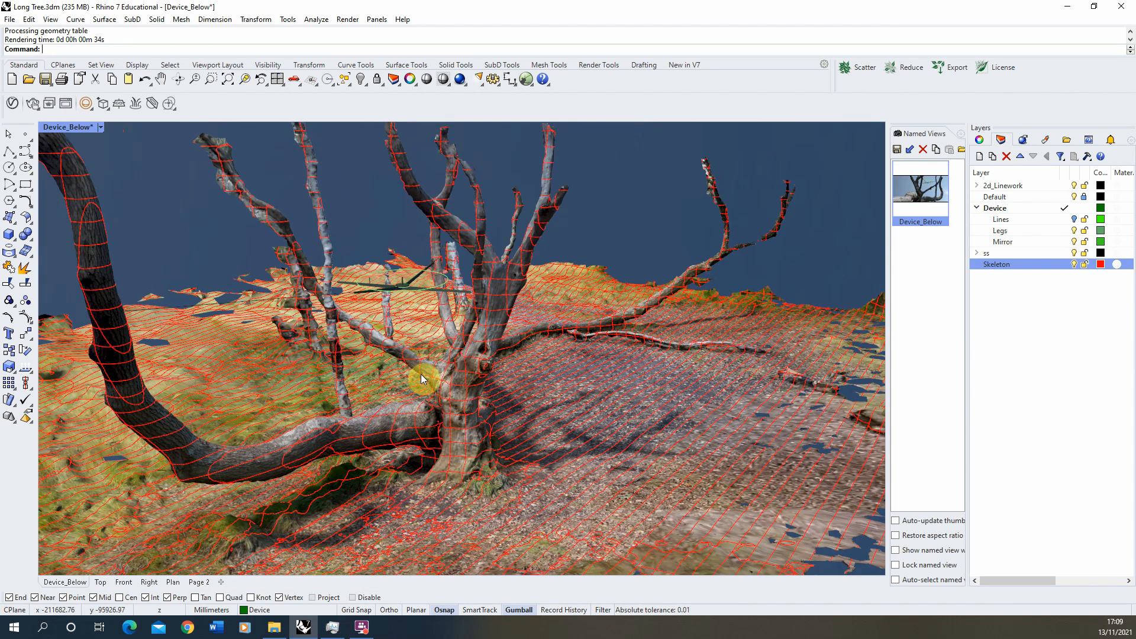
{"action": "mouse_move", "coordinate": [485, 311]}
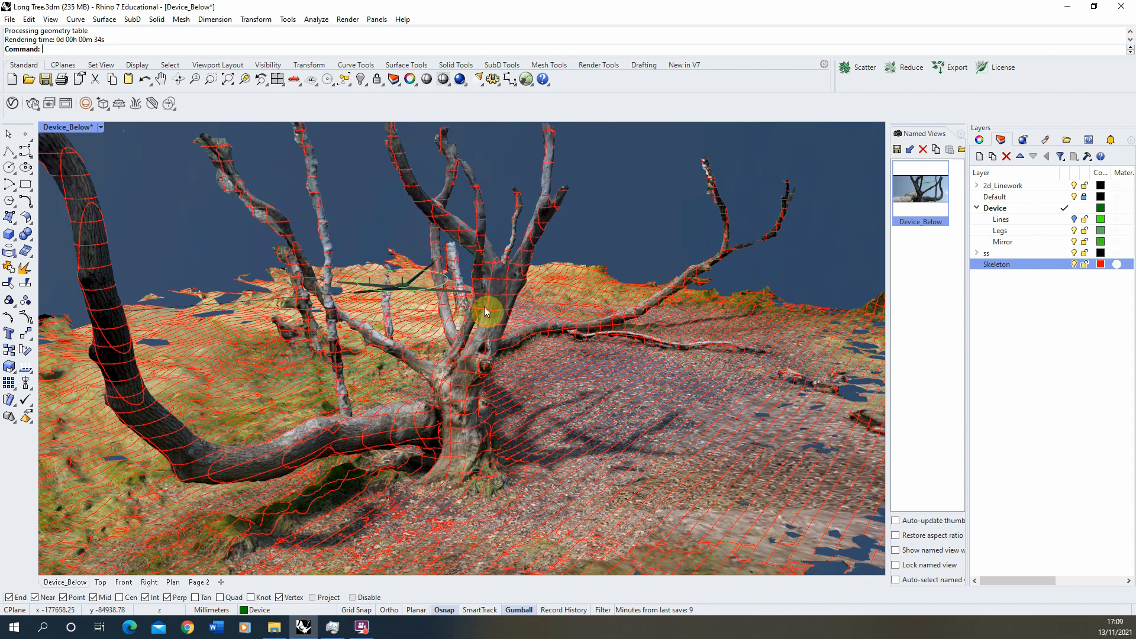
{"action": "left_click_drag", "start_coordinate": [485, 312], "coordinate": [448, 335]}
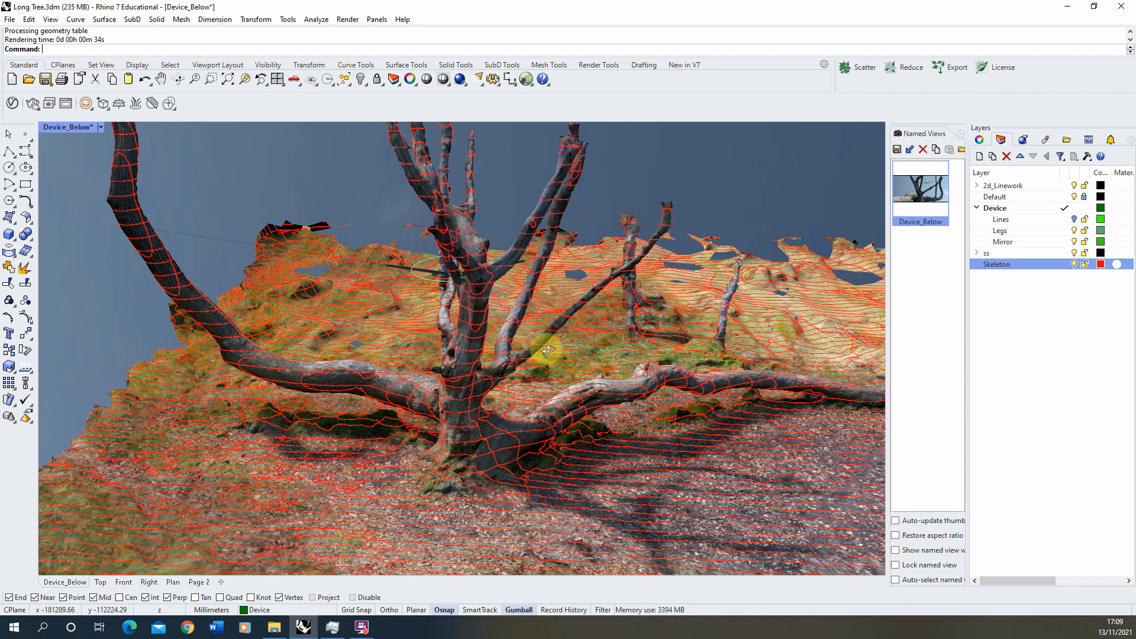
{"action": "left_click_drag", "start_coordinate": [543, 348], "coordinate": [616, 362]}
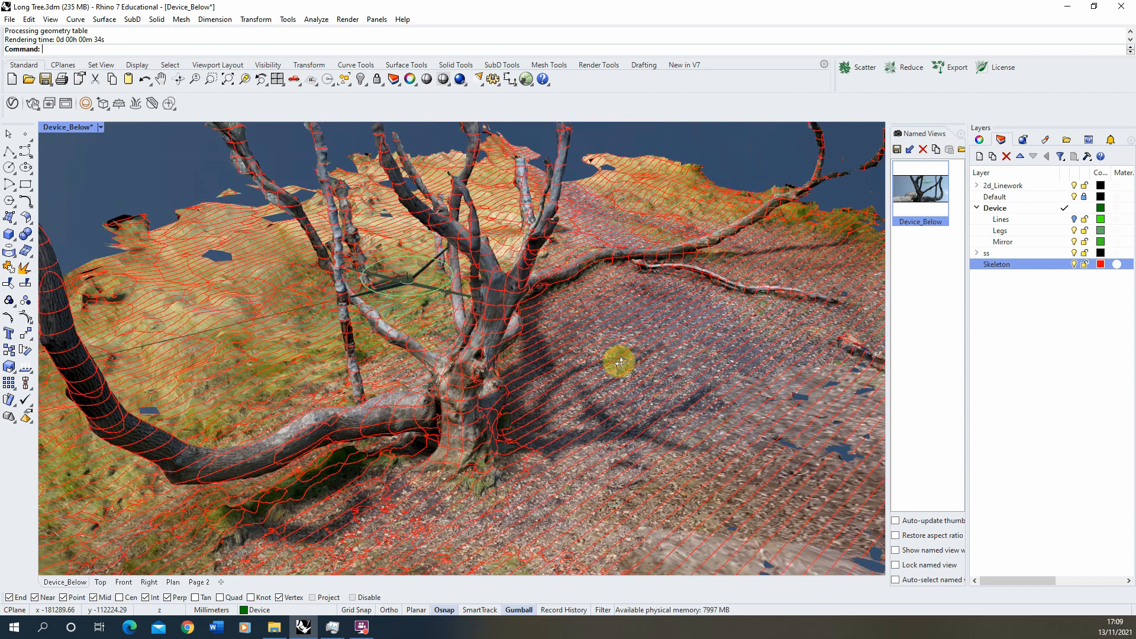
{"action": "left_click_drag", "start_coordinate": [620, 362], "coordinate": [362, 245]}
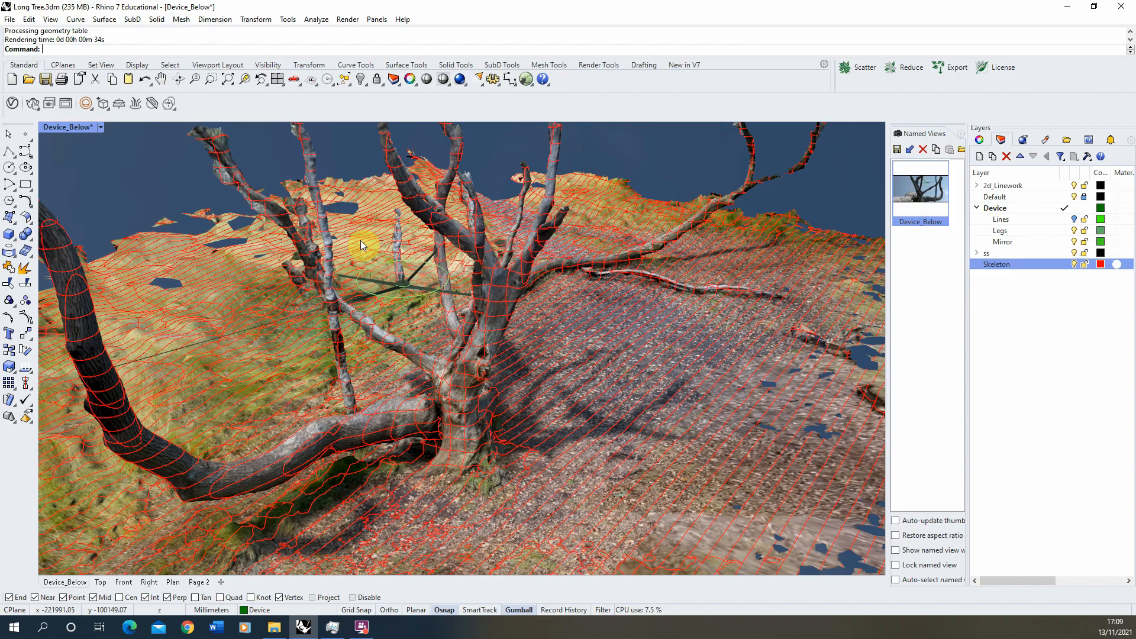